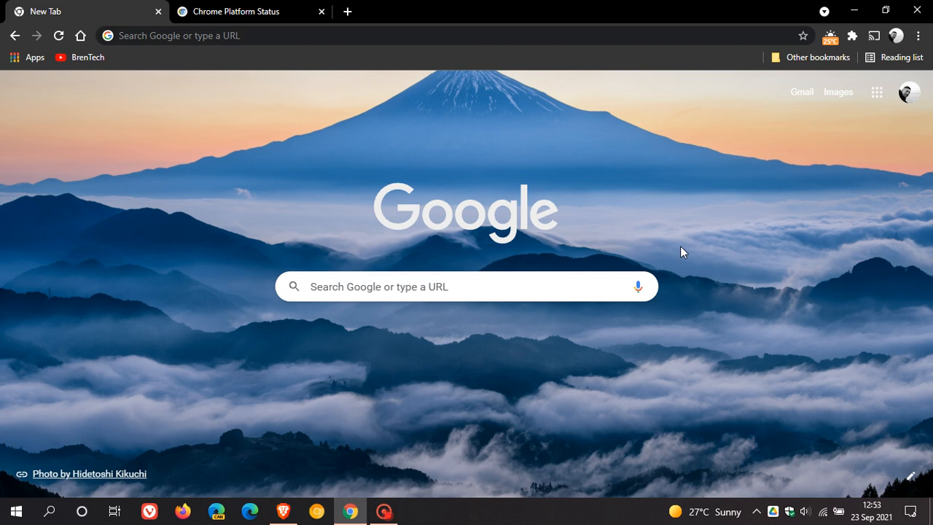
pyautogui.moveTo(649, 249)
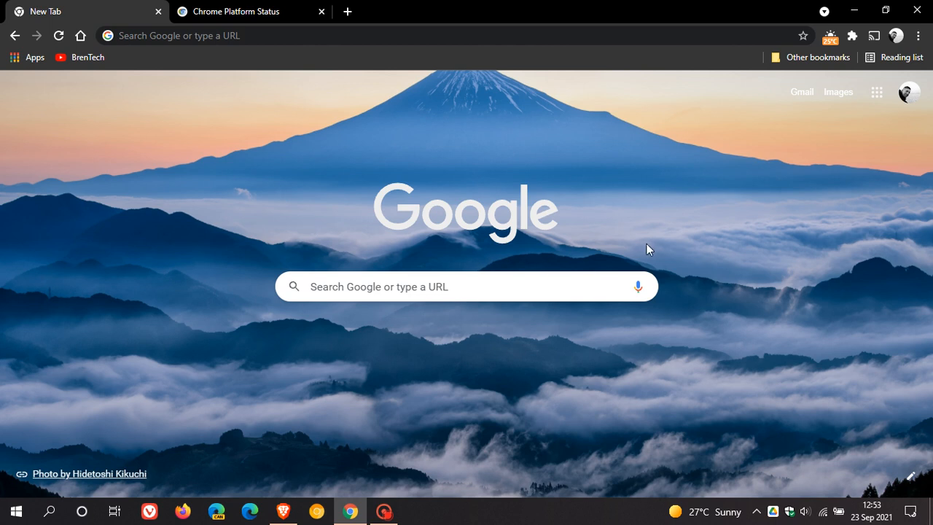
pyautogui.moveTo(255, 184)
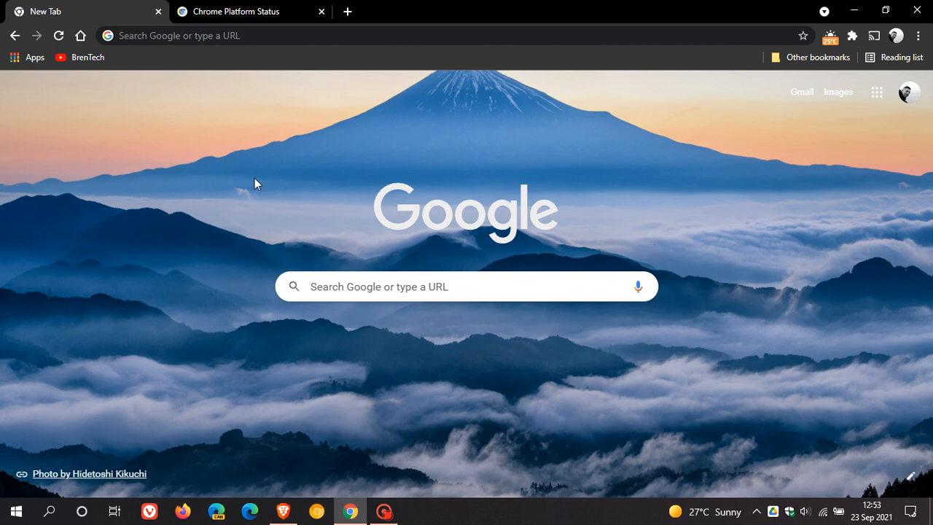
pyautogui.moveTo(651, 207)
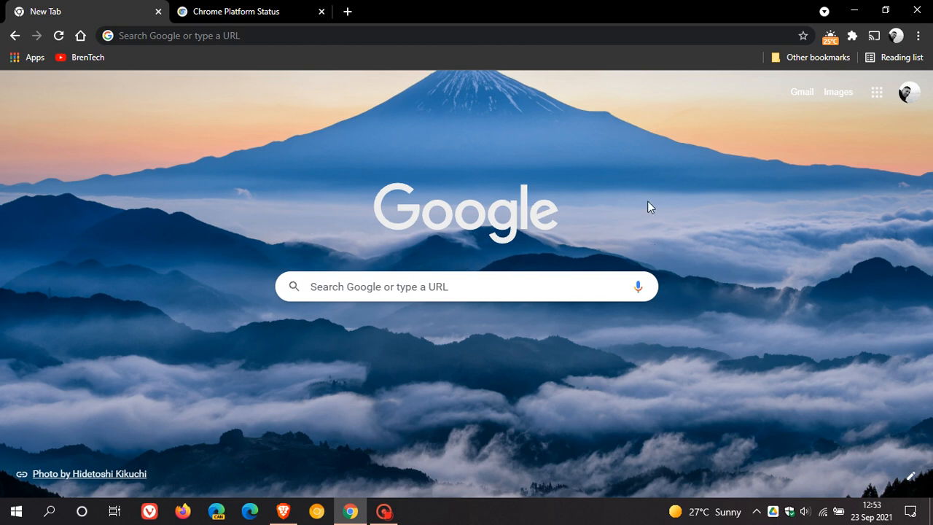
pyautogui.moveTo(324, 265)
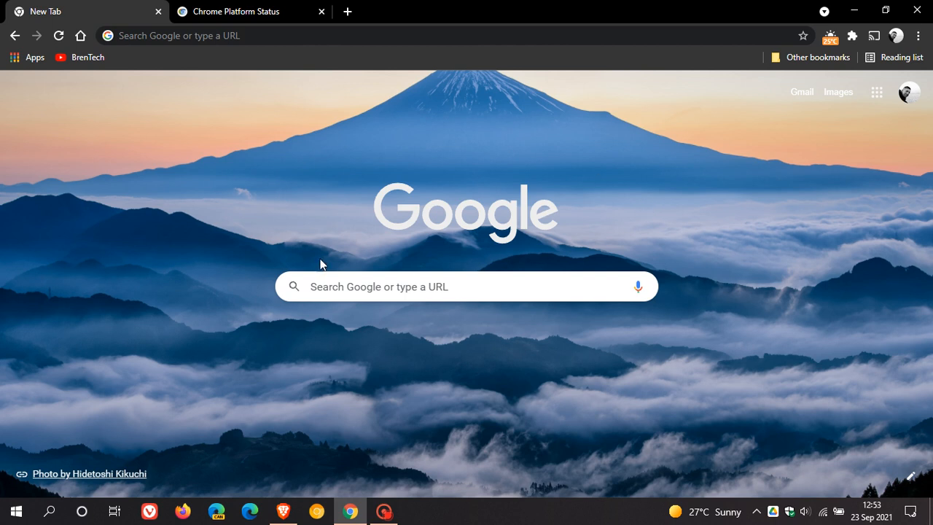
pyautogui.moveTo(735, 259)
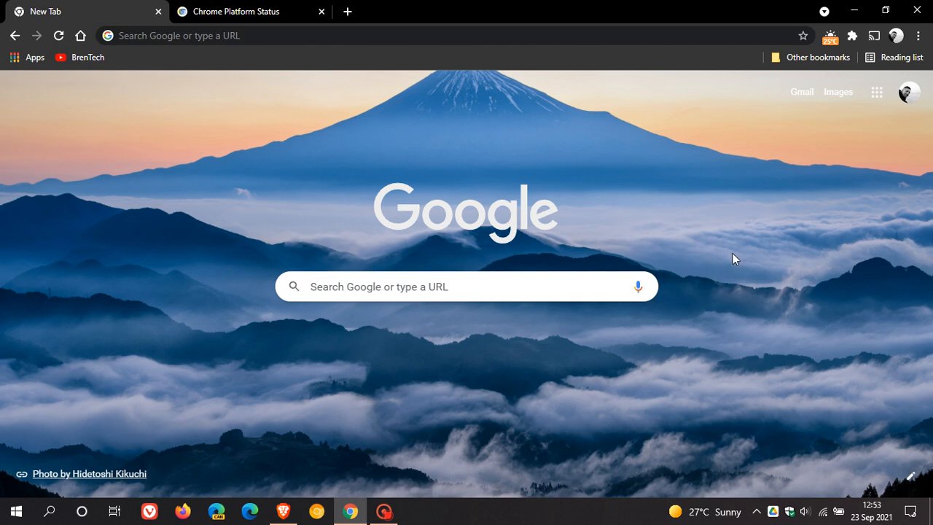
pyautogui.moveTo(739, 266)
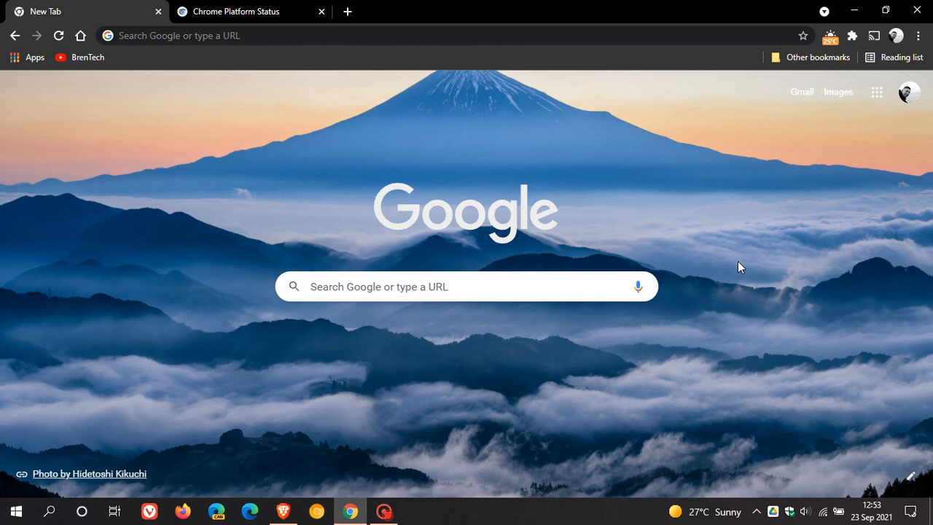
pyautogui.moveTo(628, 268)
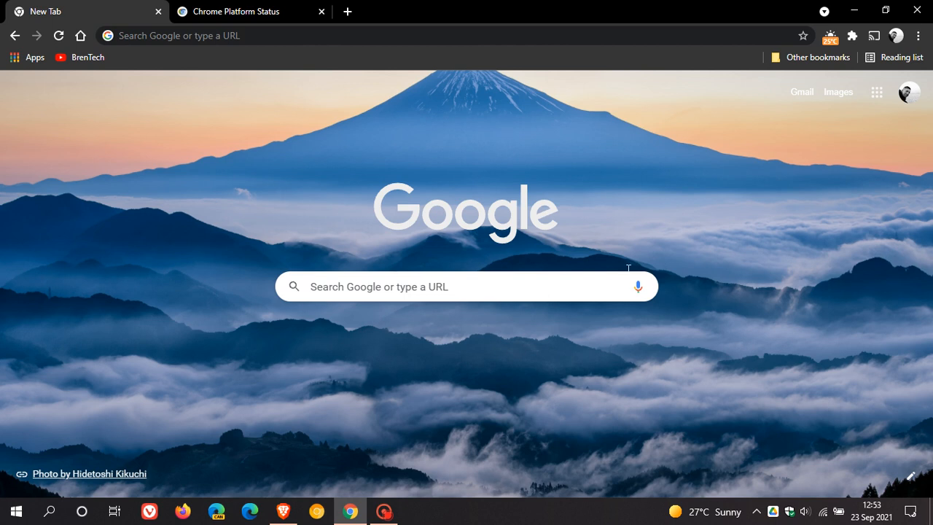
pyautogui.moveTo(717, 222)
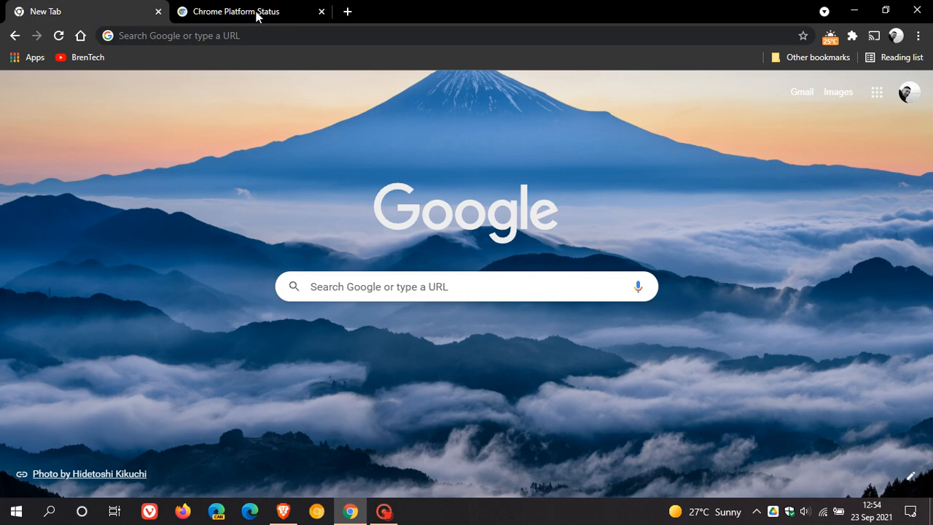
# Show the Chrome Platform Status release timeline down to the Chrome 94 features list
pyautogui.click(236, 11)
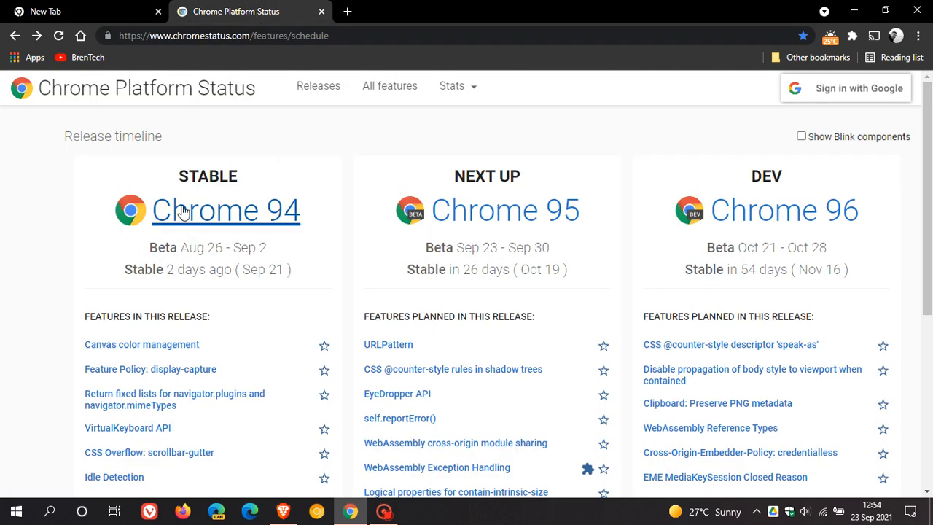
pyautogui.moveTo(245, 290)
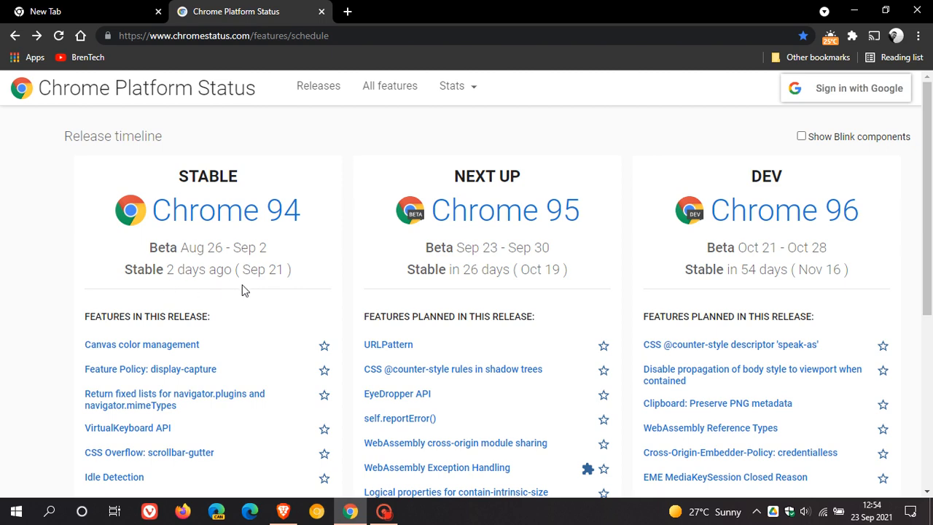
pyautogui.scroll(-3)
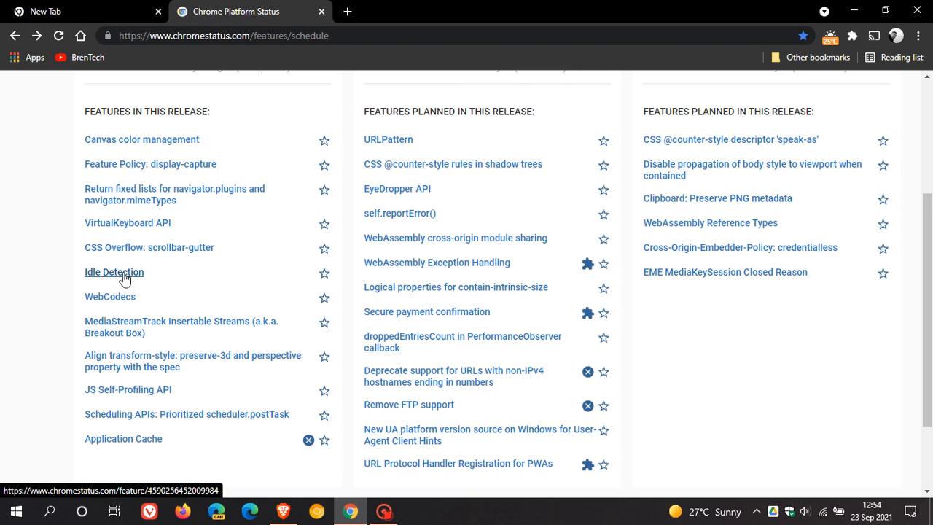
# Highlight the full introductory description paragraph on the Idle Detection feature page
pyautogui.click(113, 272)
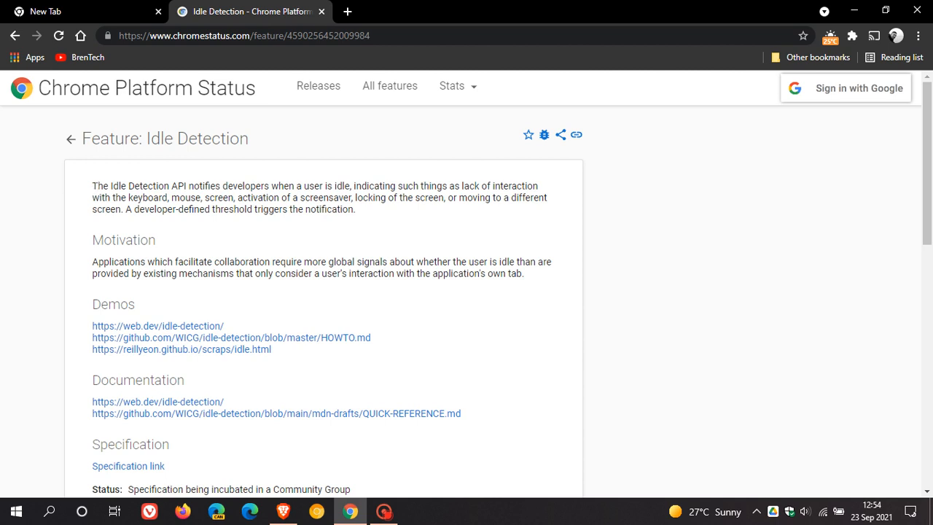
pyautogui.moveTo(92, 185); pyautogui.dragTo(177, 185)
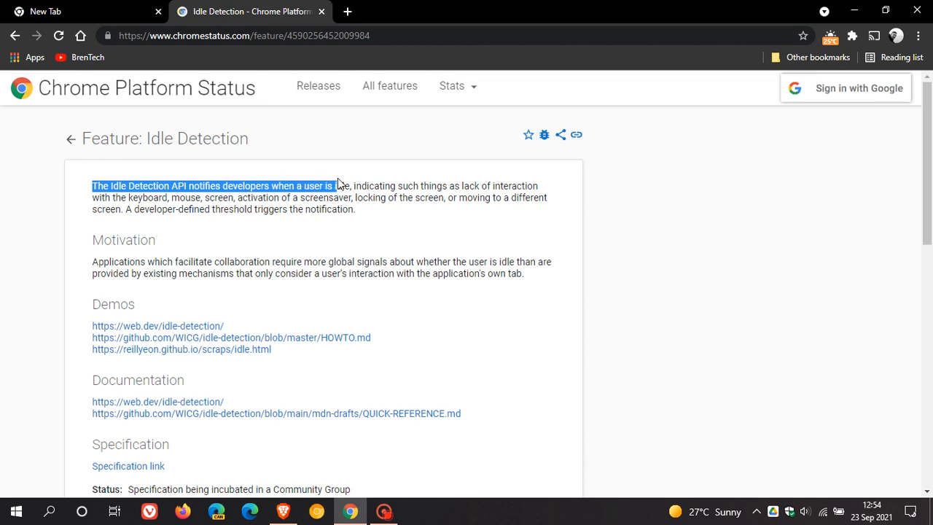
pyautogui.moveTo(337, 185); pyautogui.dragTo(397, 185)
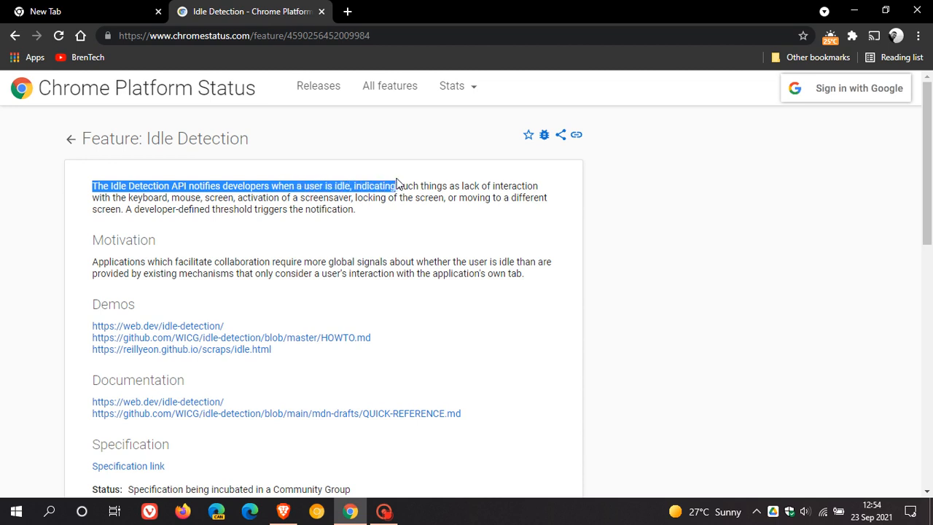
pyautogui.moveTo(396, 187); pyautogui.dragTo(542, 187)
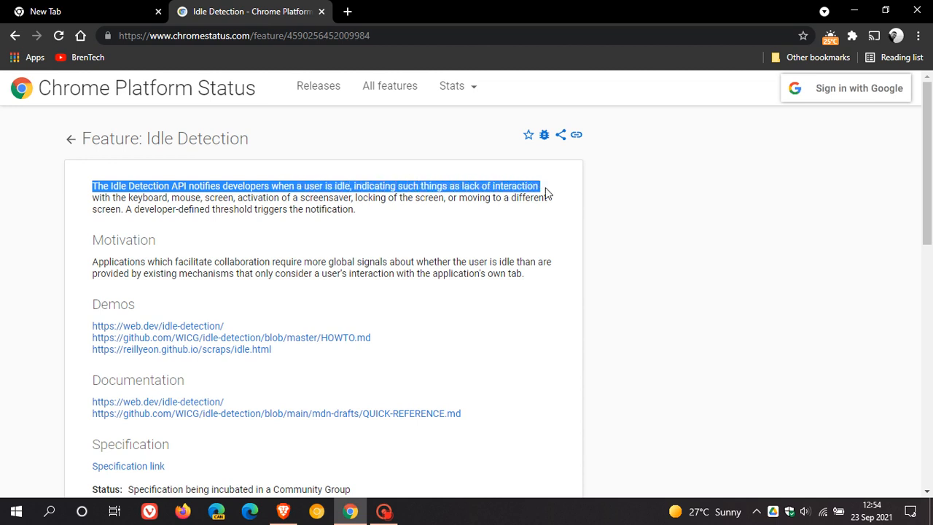
pyautogui.moveTo(539, 187); pyautogui.dragTo(555, 198)
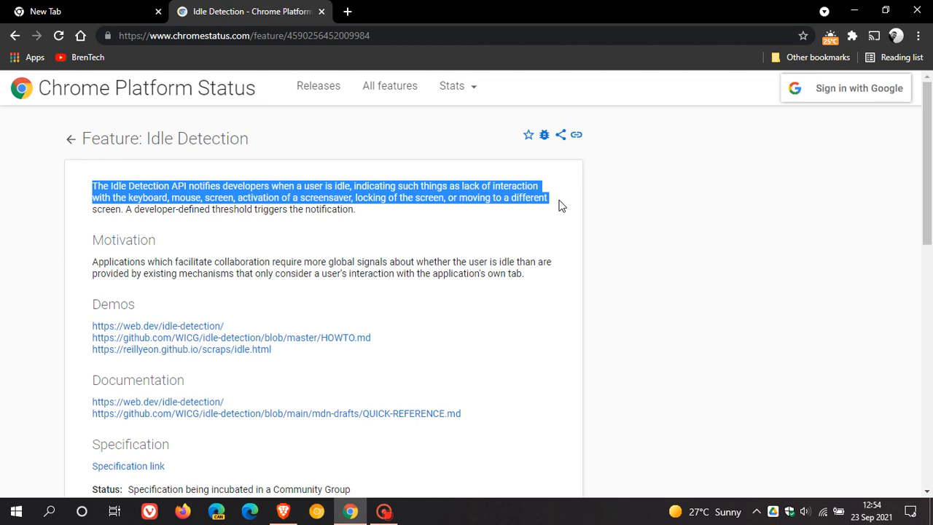
pyautogui.moveTo(562, 202); pyautogui.dragTo(356, 210)
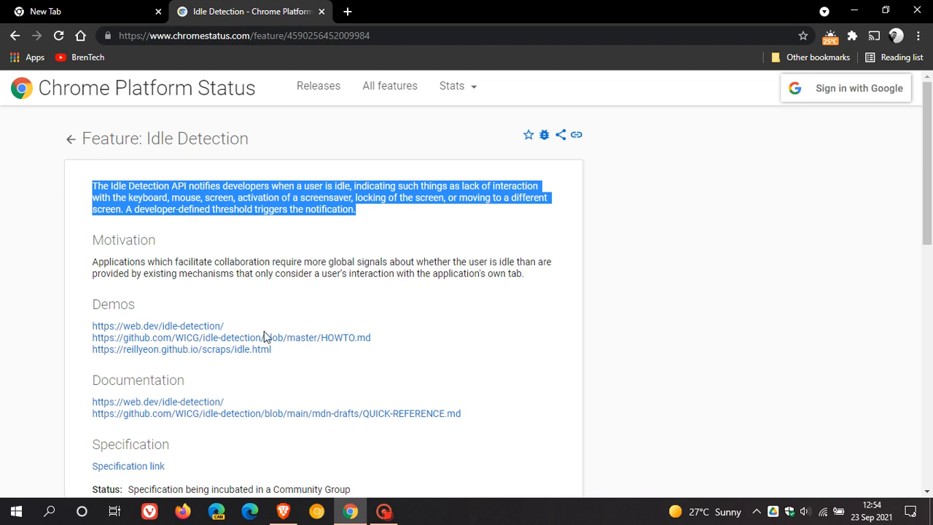
pyautogui.click(157, 326)
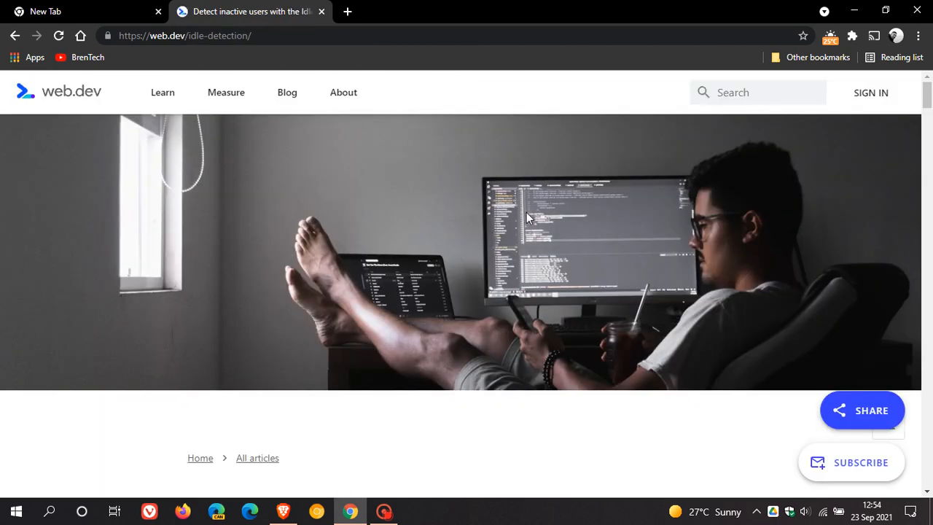
pyautogui.scroll(-3)
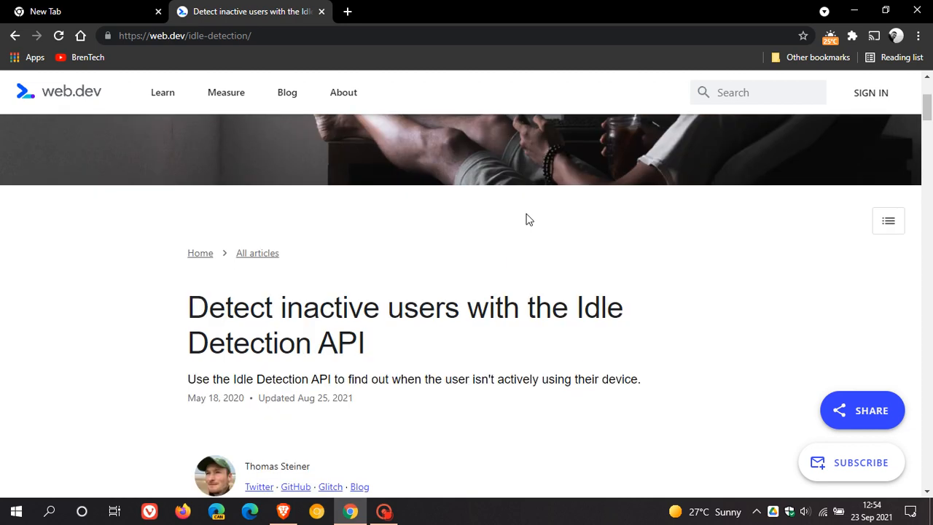
pyautogui.moveTo(440, 274)
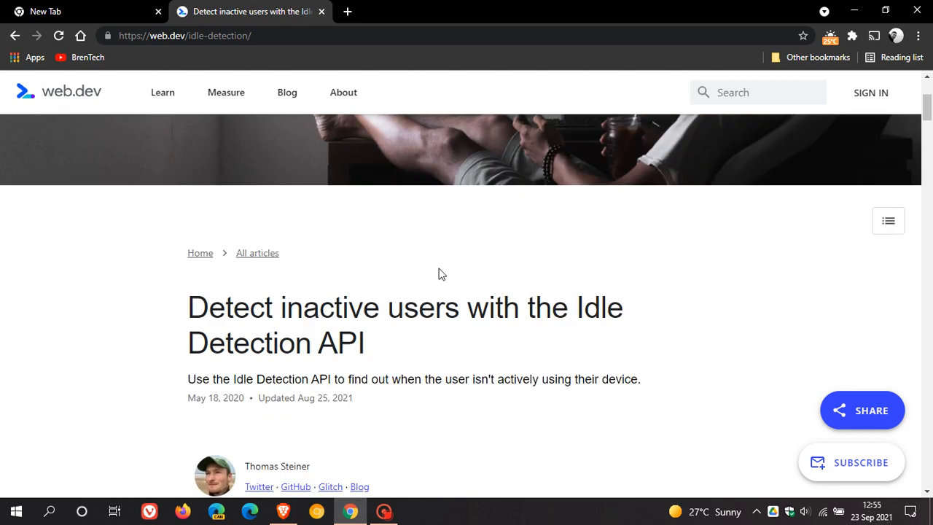
pyautogui.scroll(-3)
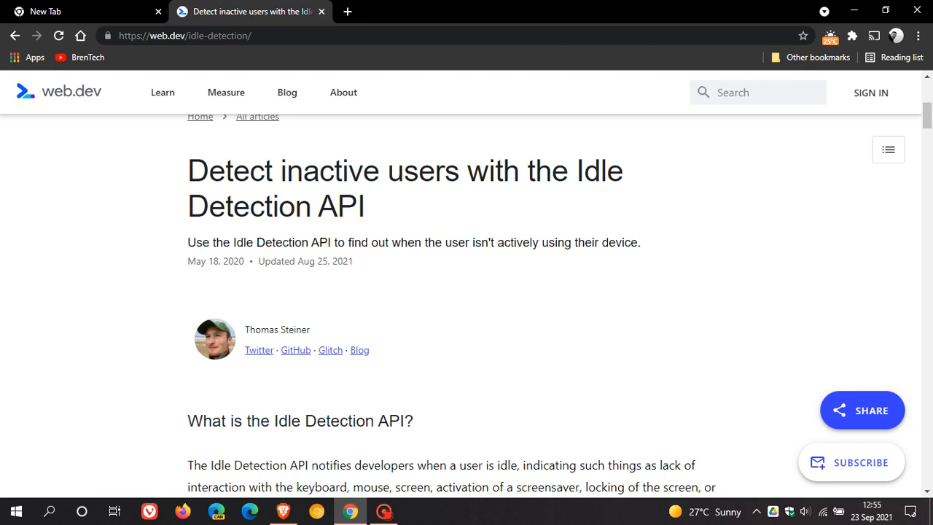
pyautogui.moveTo(357, 264)
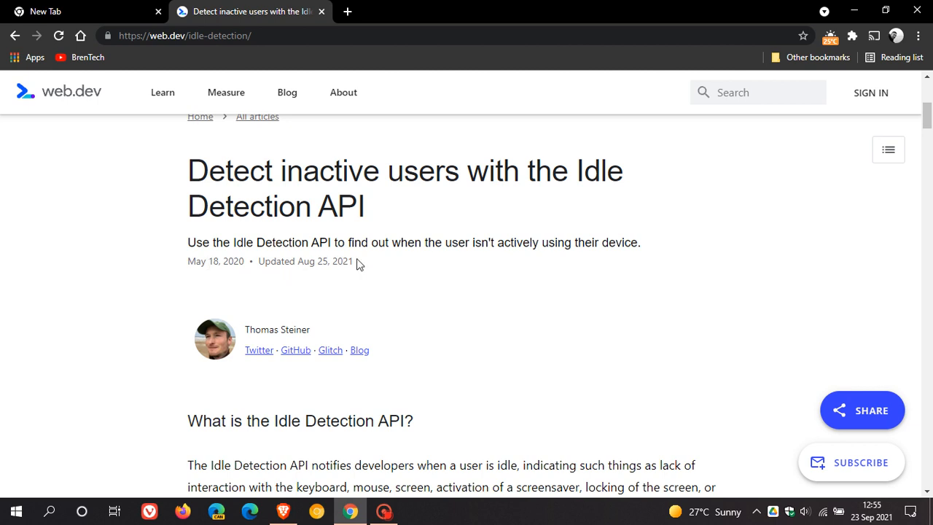
pyautogui.moveTo(506, 270)
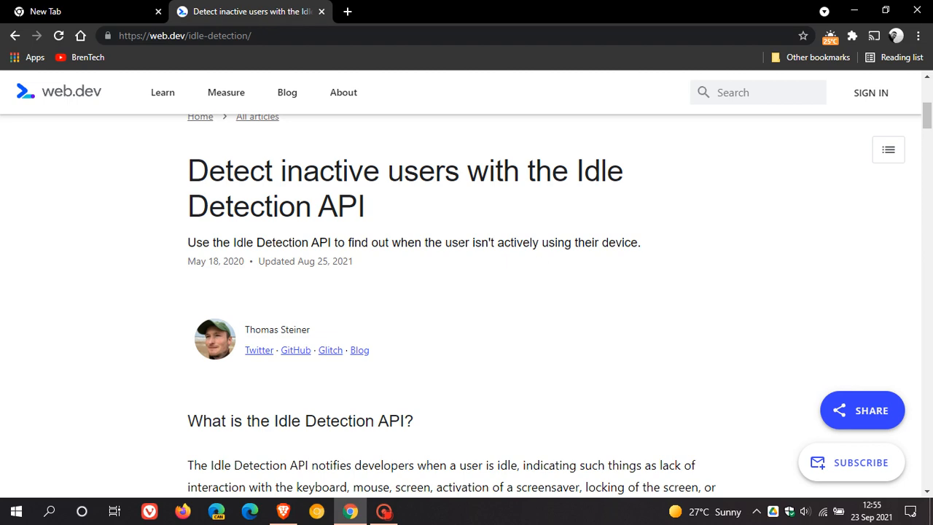
pyautogui.moveTo(305, 291)
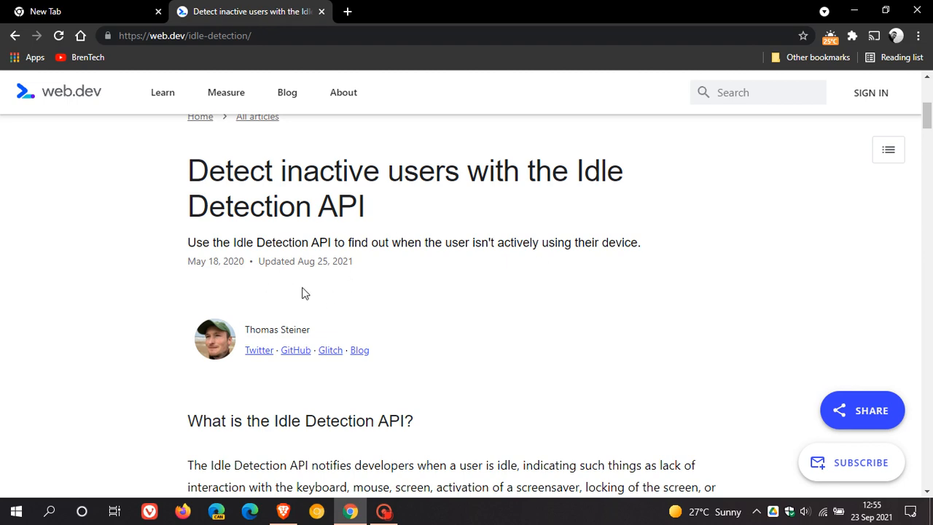
pyautogui.scroll(-3)
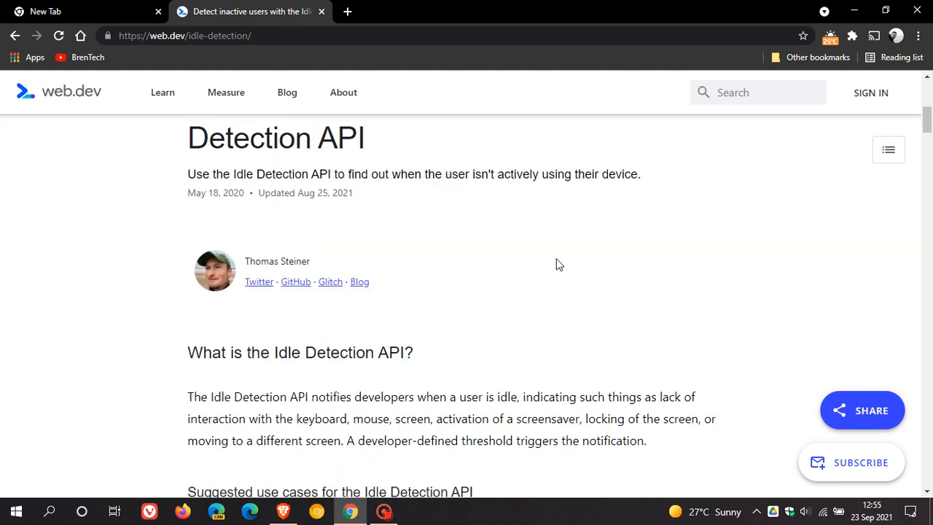
pyautogui.scroll(-3)
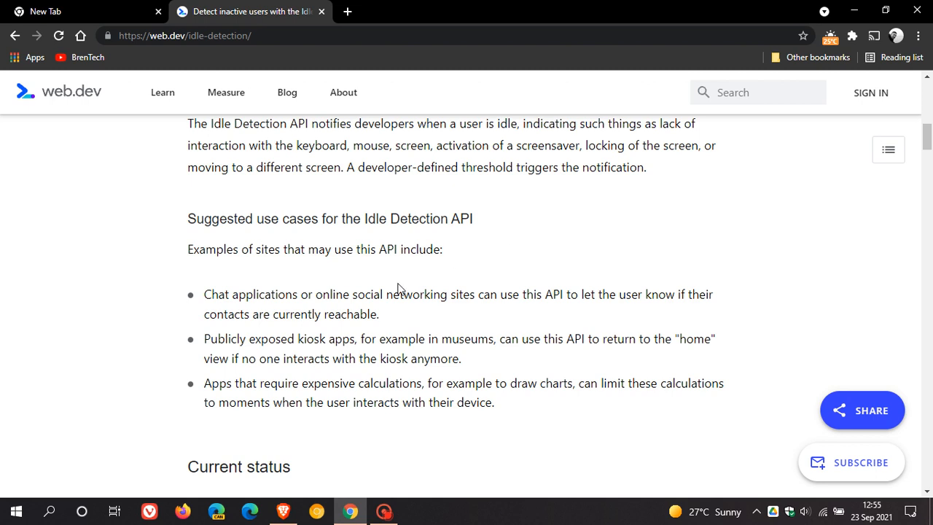
pyautogui.moveTo(474, 233)
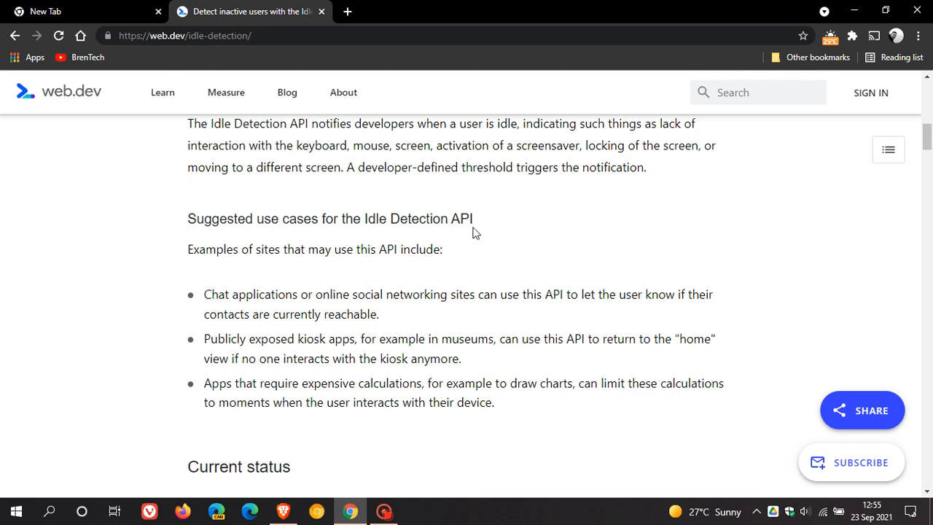
pyautogui.scroll(-3)
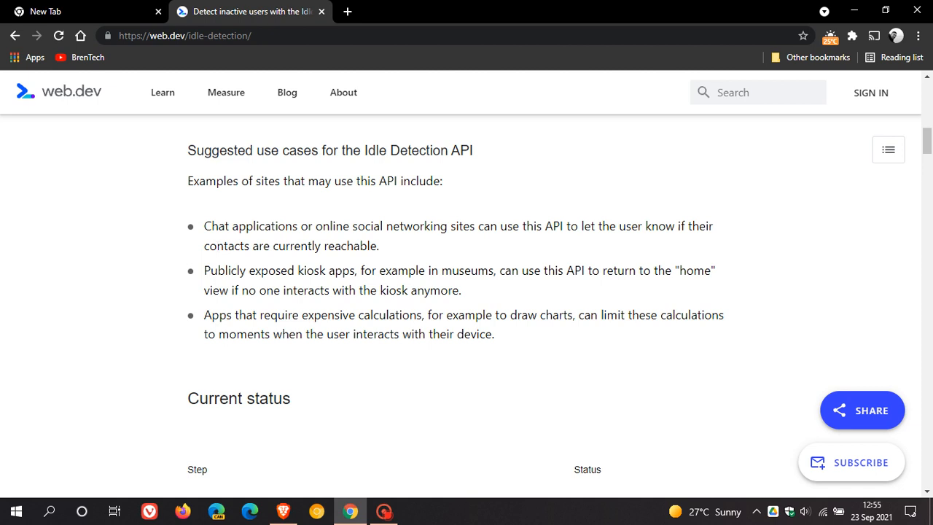
pyautogui.moveTo(204, 226); pyautogui.dragTo(276, 226)
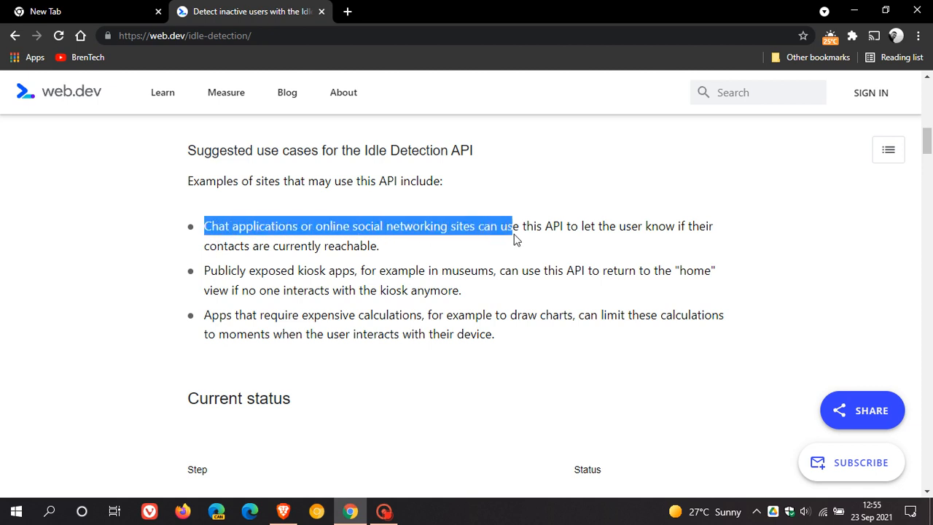
pyautogui.moveTo(514, 224); pyautogui.dragTo(615, 224)
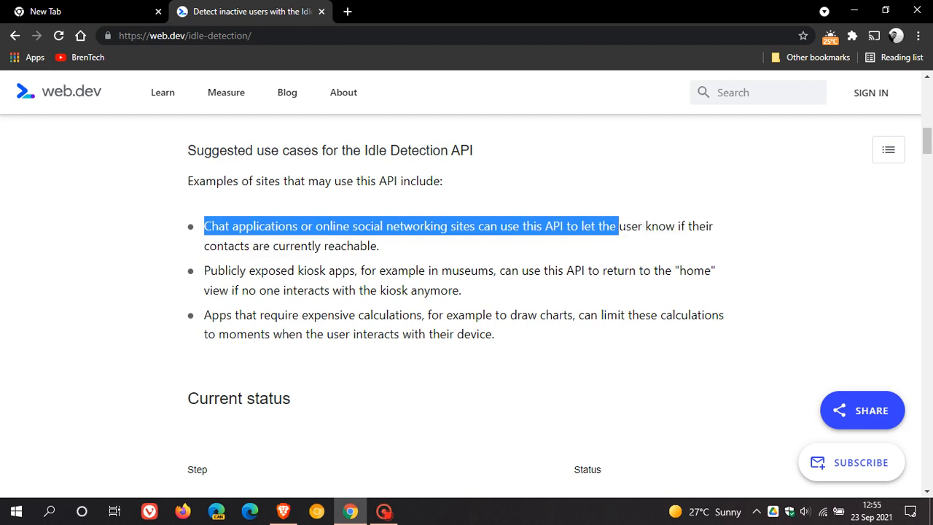
pyautogui.moveTo(616, 226); pyautogui.dragTo(379, 245)
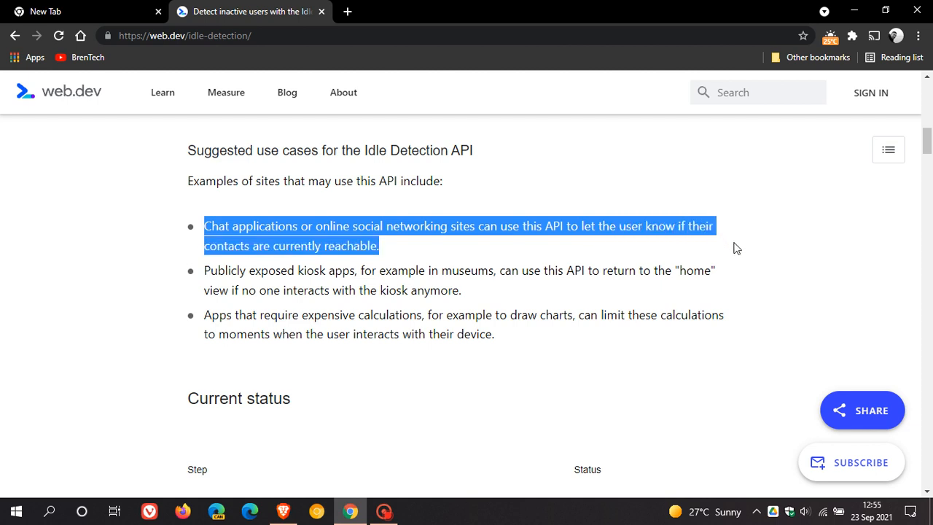
pyautogui.moveTo(196, 274)
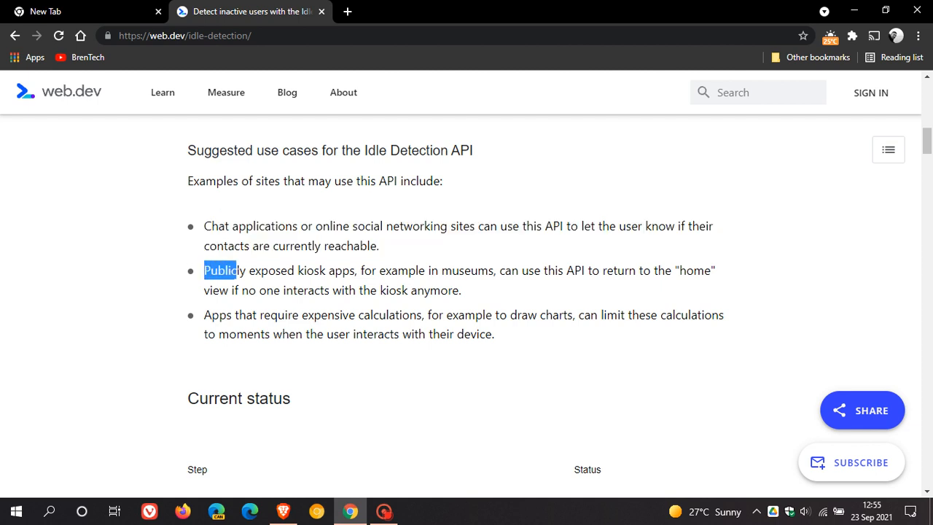
pyautogui.moveTo(204, 270); pyautogui.dragTo(306, 269)
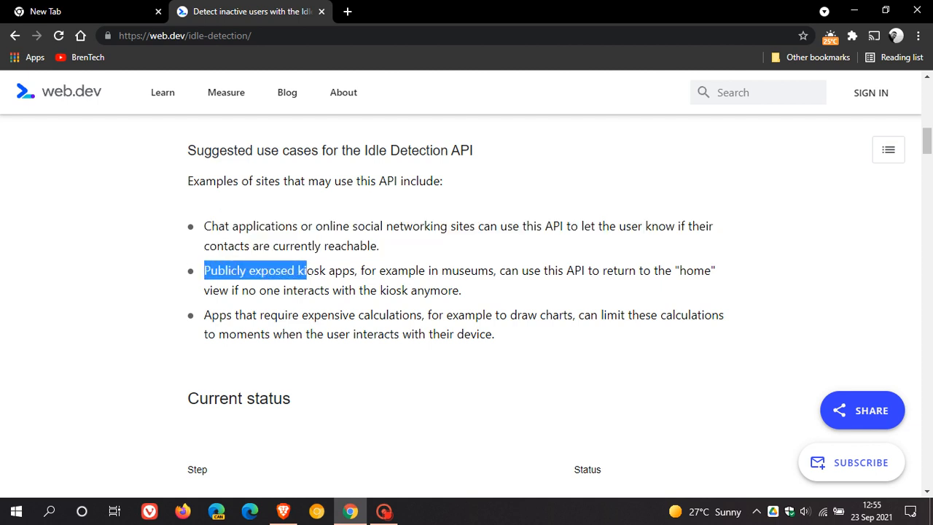
pyautogui.moveTo(304, 270); pyautogui.dragTo(484, 270)
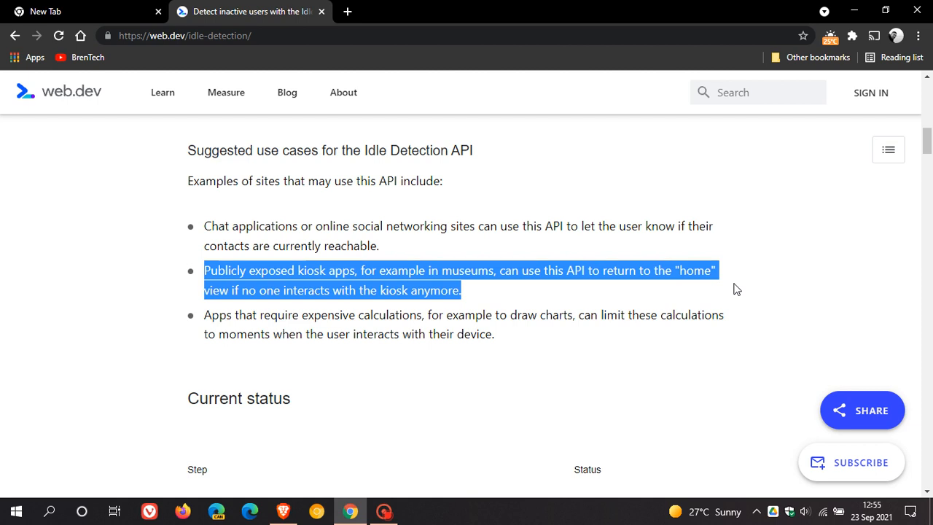
pyautogui.moveTo(205, 319)
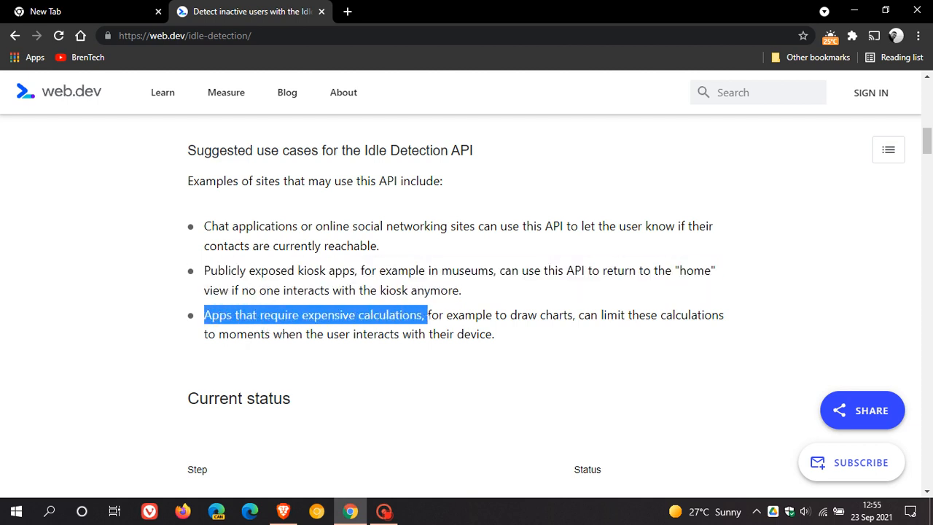
pyautogui.moveTo(426, 315); pyautogui.dragTo(557, 315)
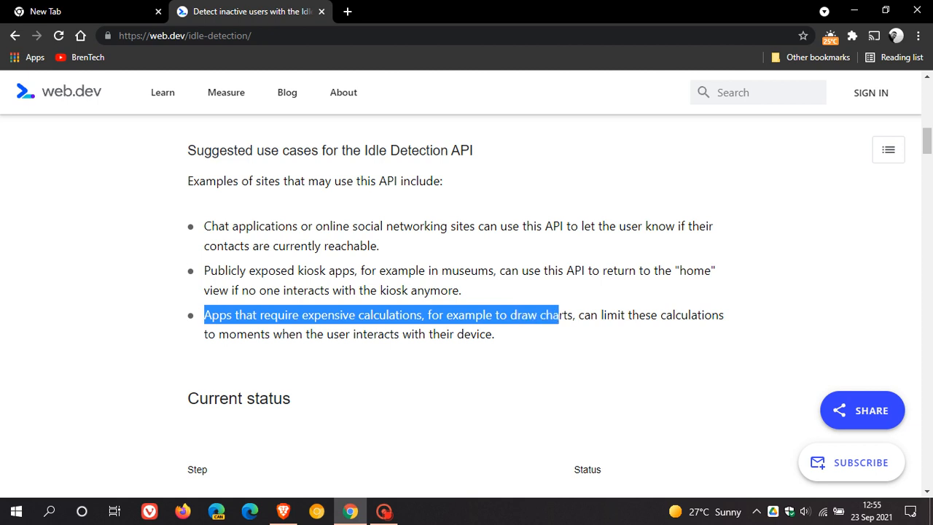
pyautogui.moveTo(557, 315); pyautogui.dragTo(726, 334)
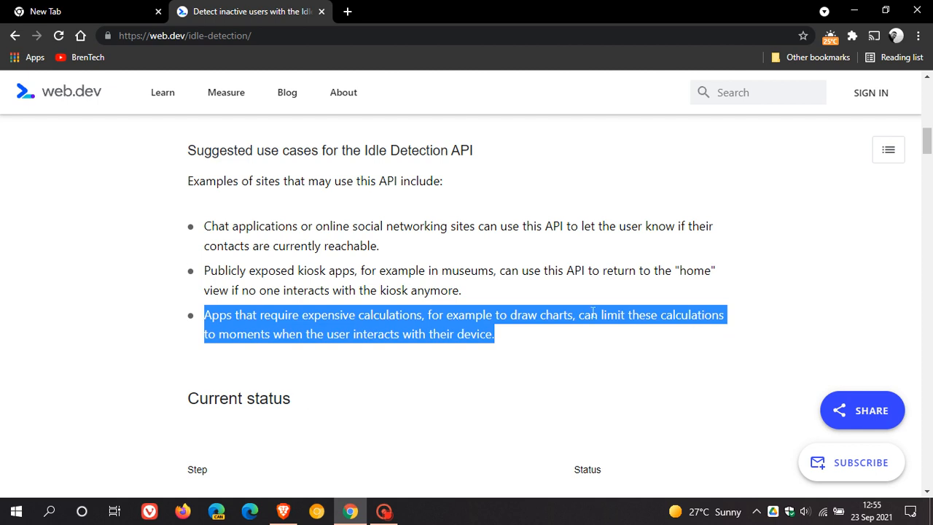
pyautogui.moveTo(534, 261)
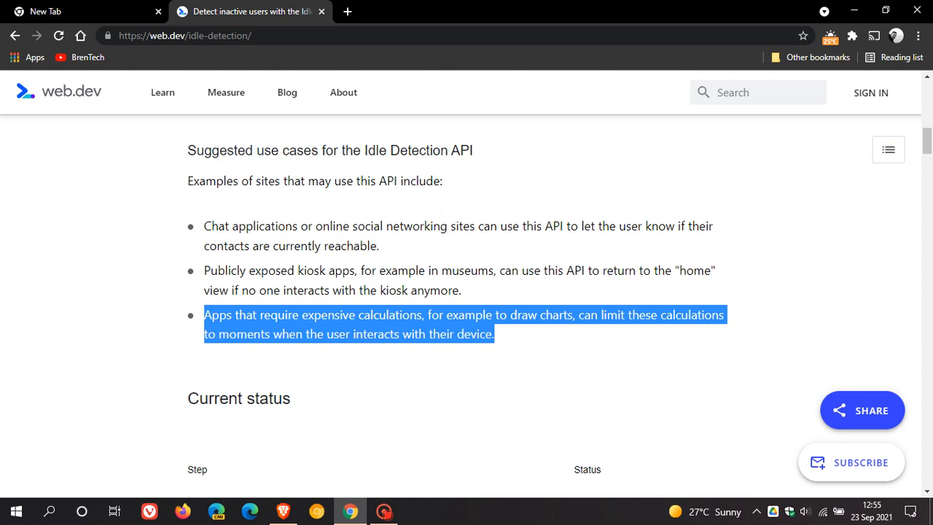
pyautogui.moveTo(365, 238)
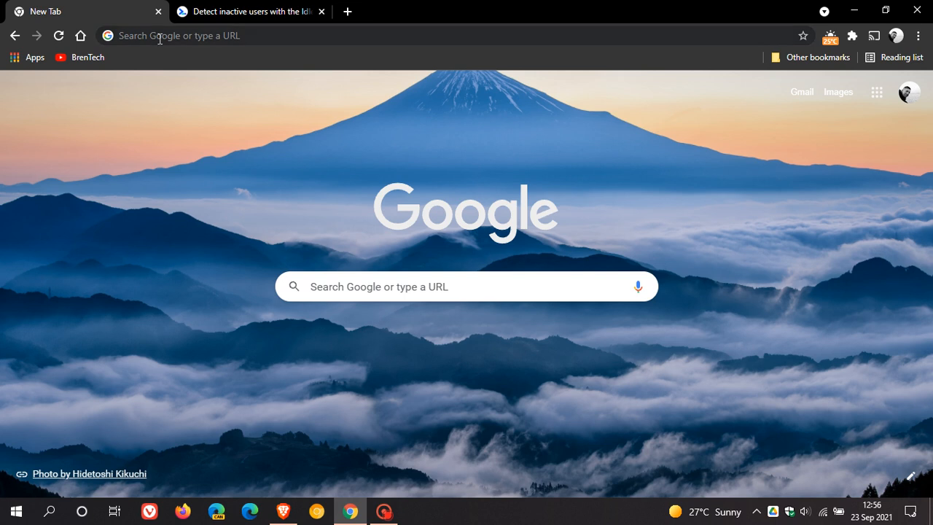
# Load chrome://settings/content/idleDetection from the address bar in the new tab
pyautogui.rightClick(161, 35)
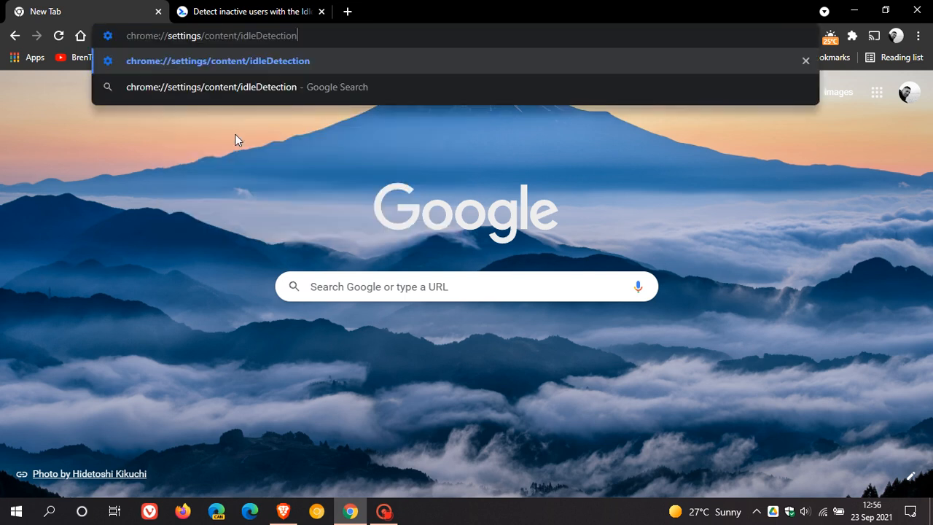
pyautogui.press('Enter')
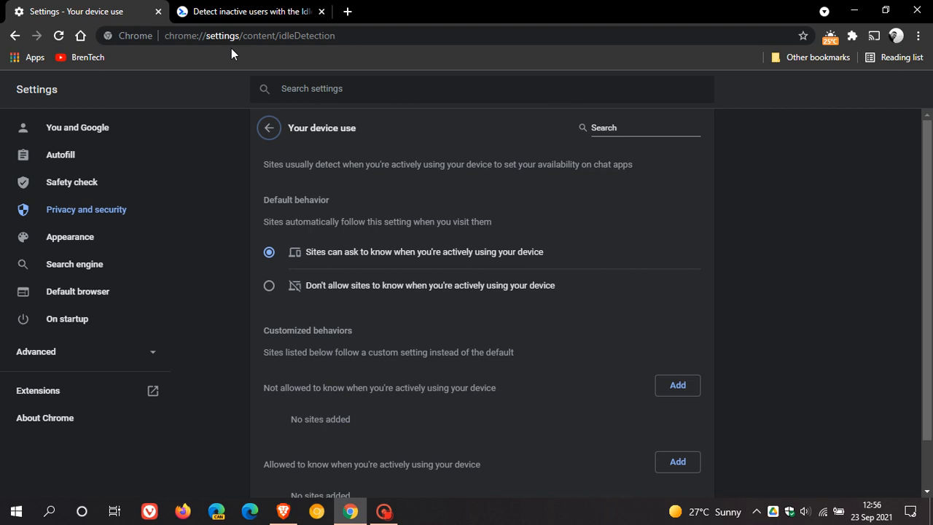
pyautogui.moveTo(265, 50)
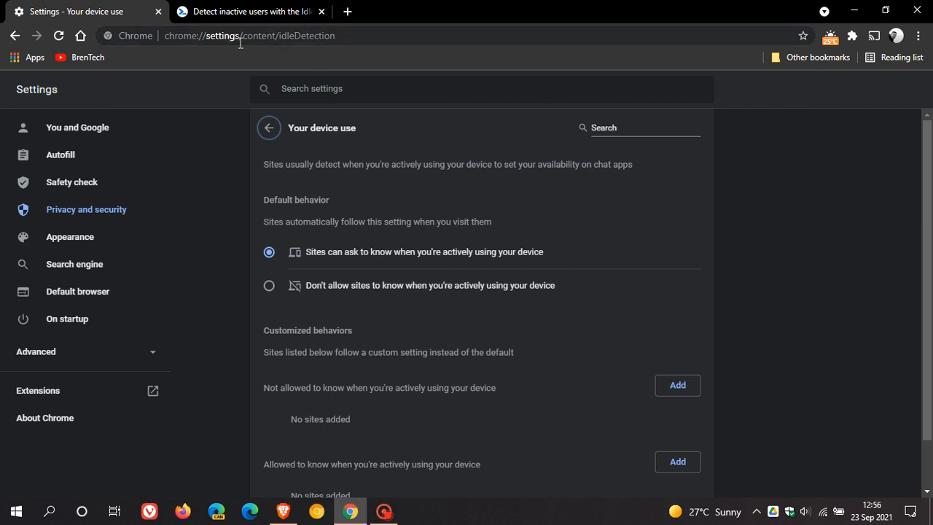
pyautogui.moveTo(283, 57)
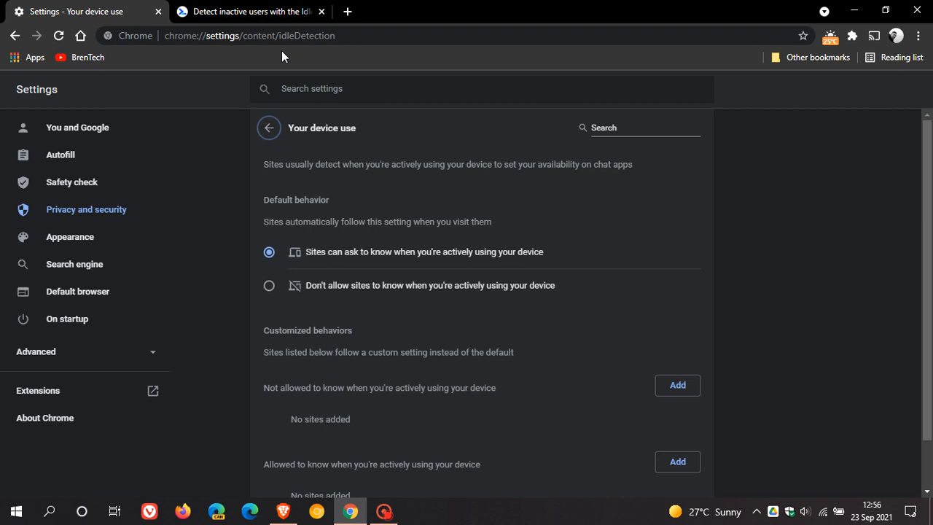
pyautogui.moveTo(335, 56)
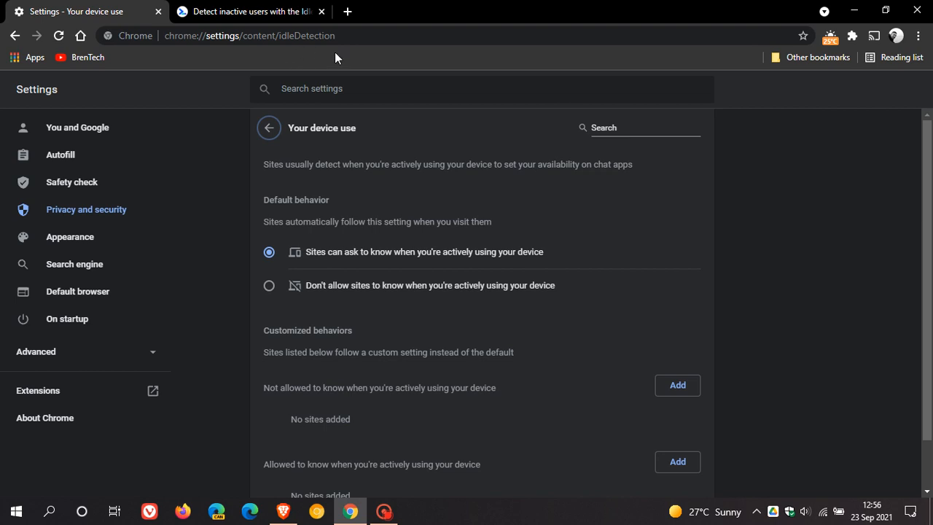
pyautogui.moveTo(269, 251)
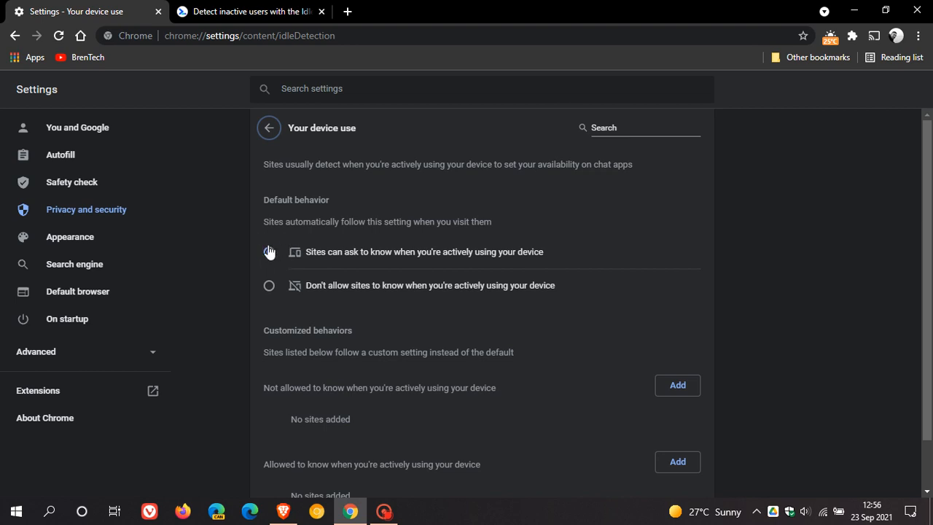
pyautogui.click(268, 251)
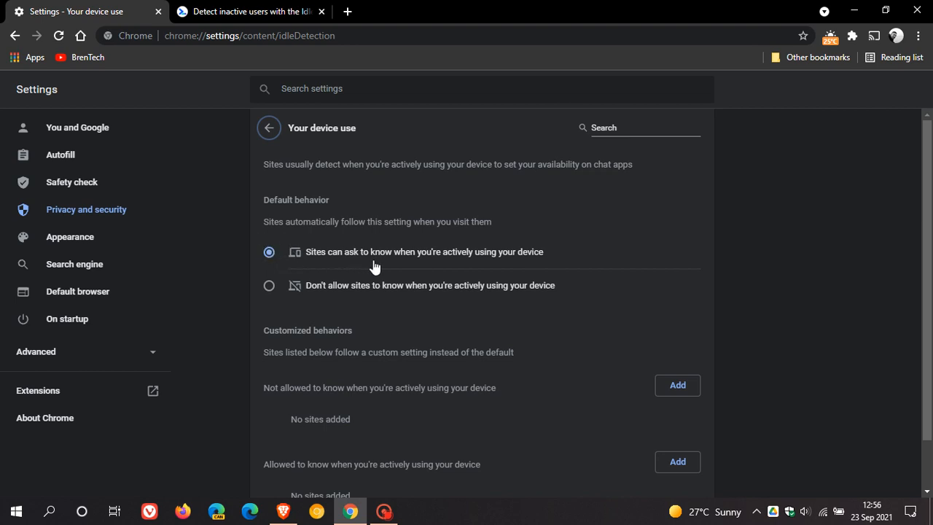
pyautogui.moveTo(531, 259)
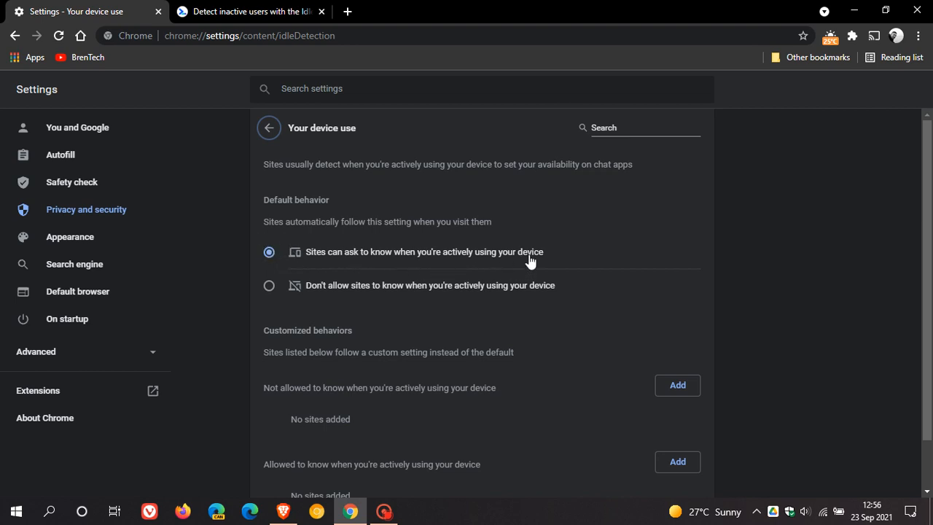
pyautogui.moveTo(283, 291)
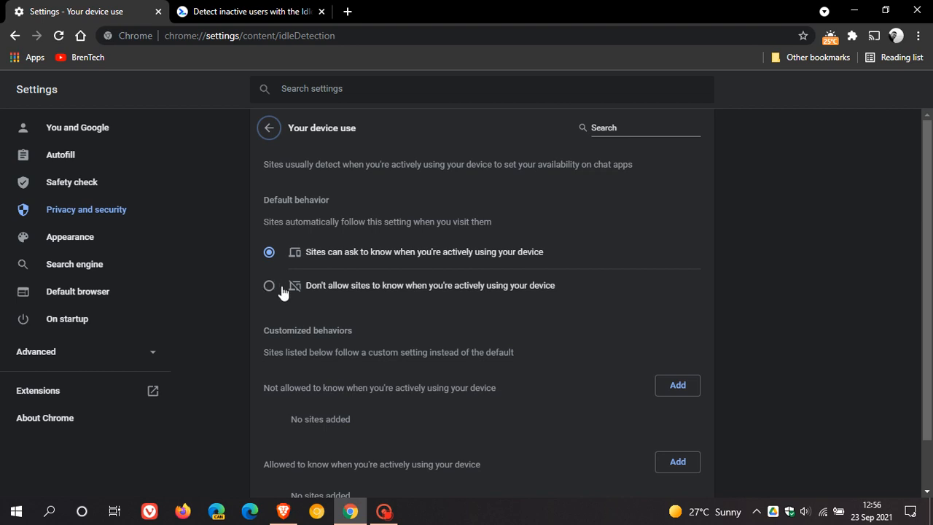
pyautogui.moveTo(376, 299)
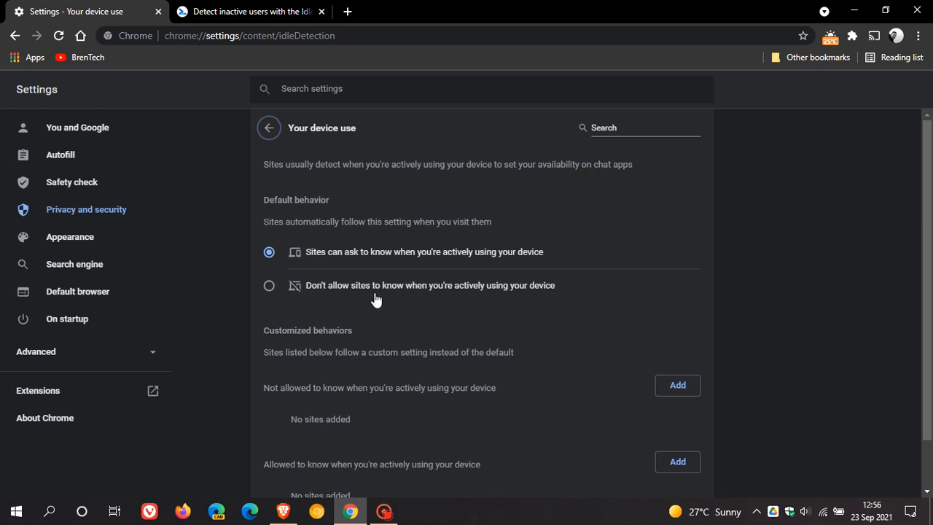
pyautogui.moveTo(605, 315)
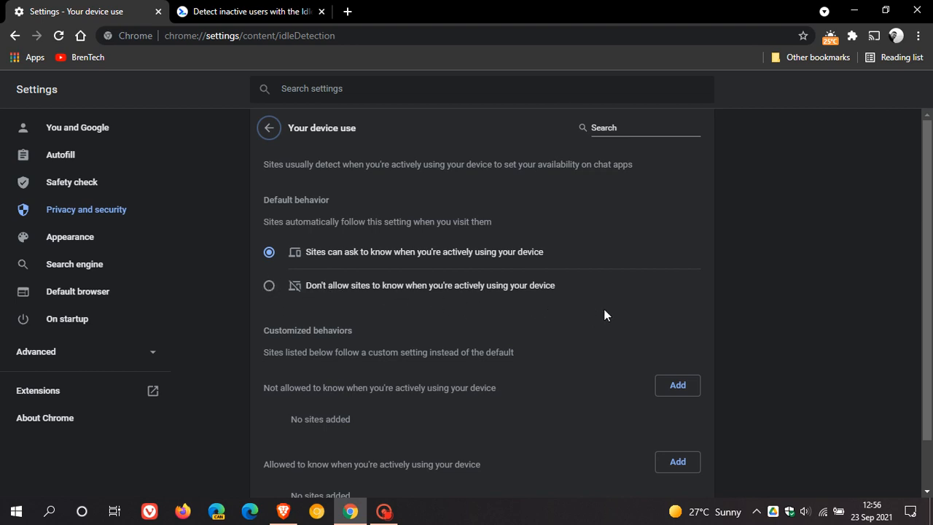
pyautogui.scroll(-3)
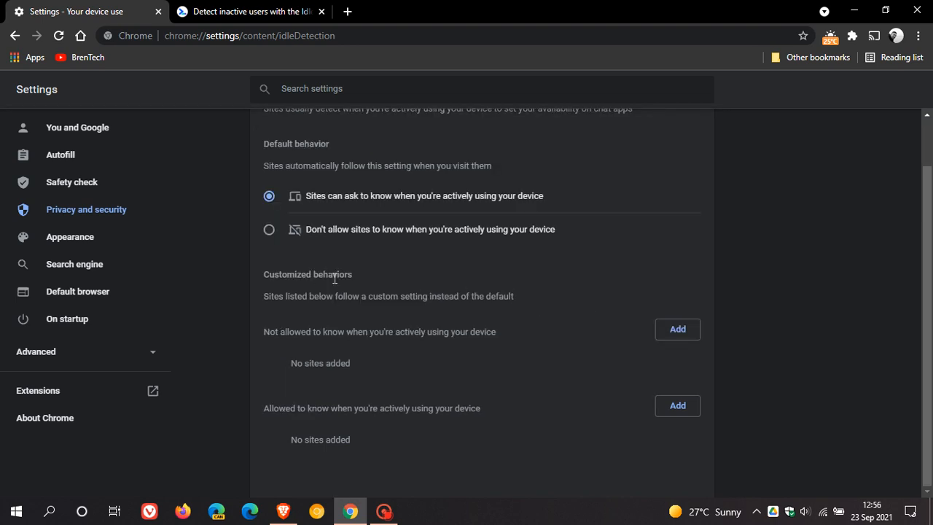
pyautogui.moveTo(330, 332)
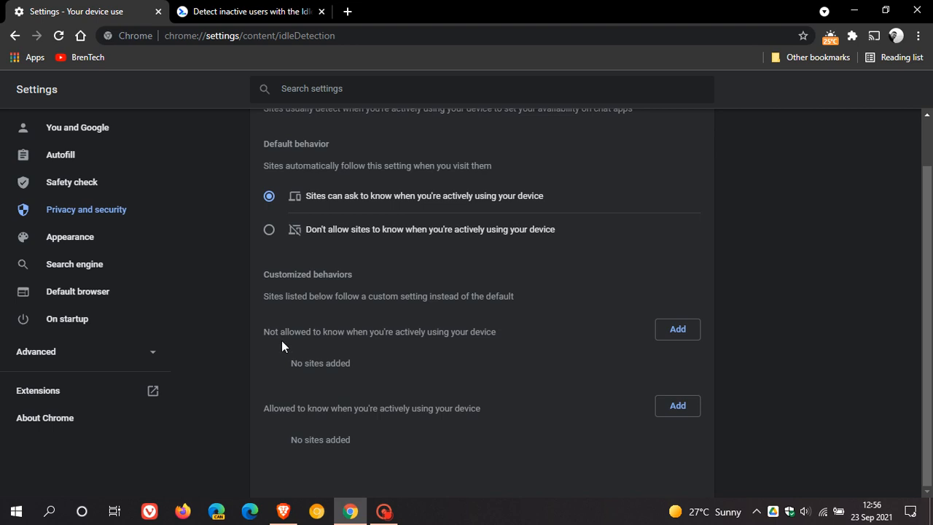
pyautogui.moveTo(446, 347)
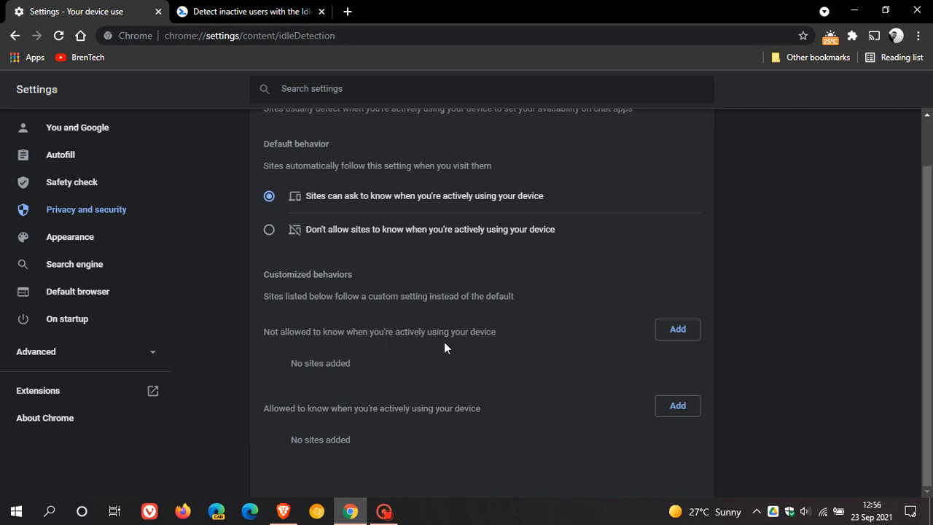
pyautogui.moveTo(430, 370)
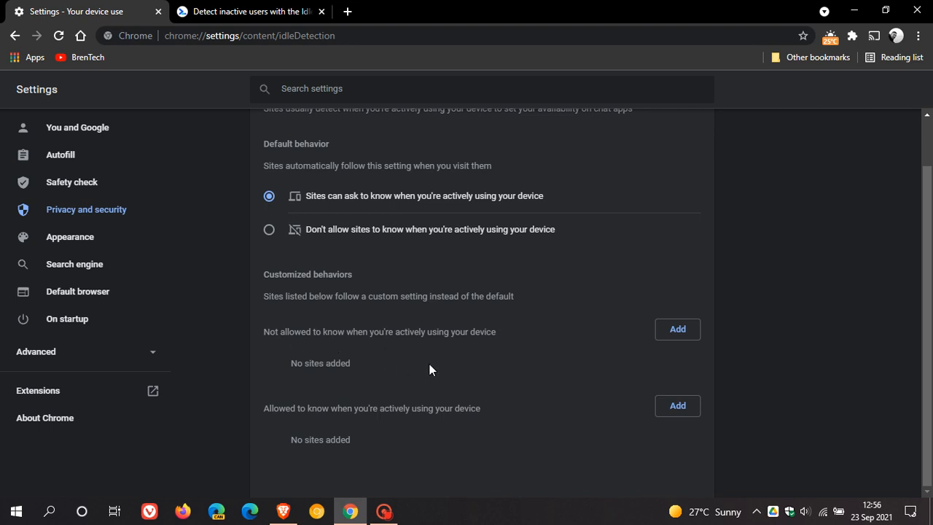
pyautogui.moveTo(376, 429)
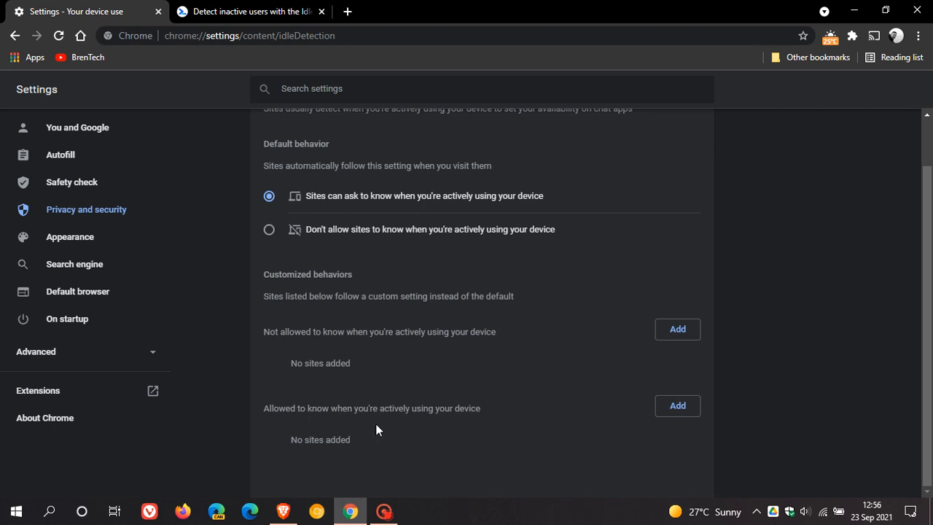
pyautogui.moveTo(331, 436)
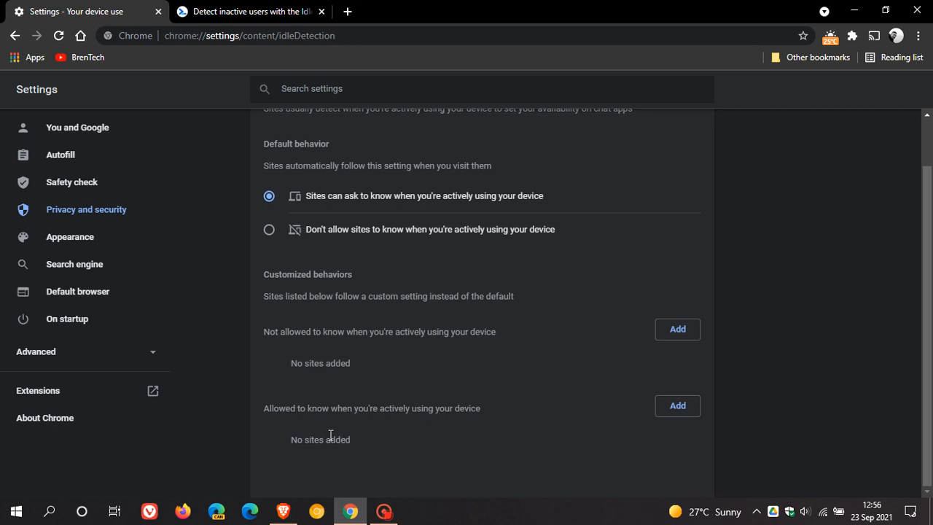
pyautogui.moveTo(467, 421)
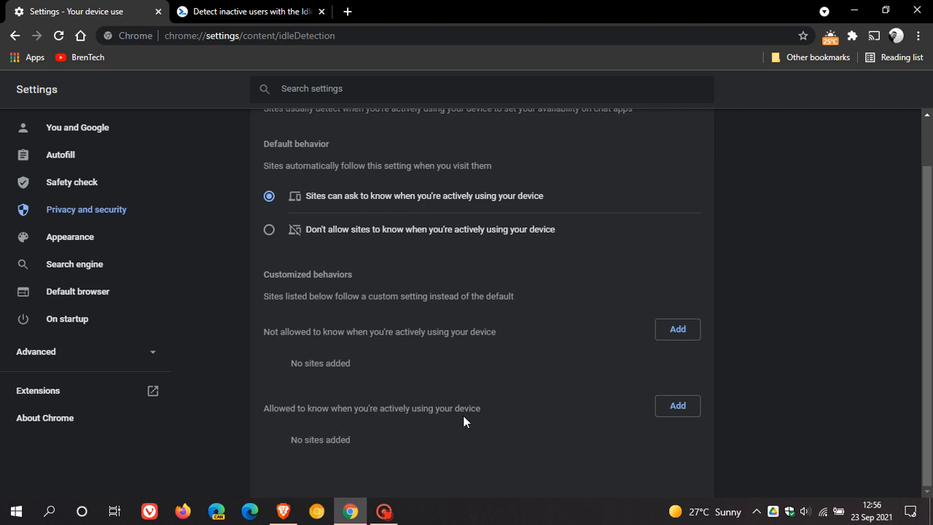
pyautogui.moveTo(537, 394)
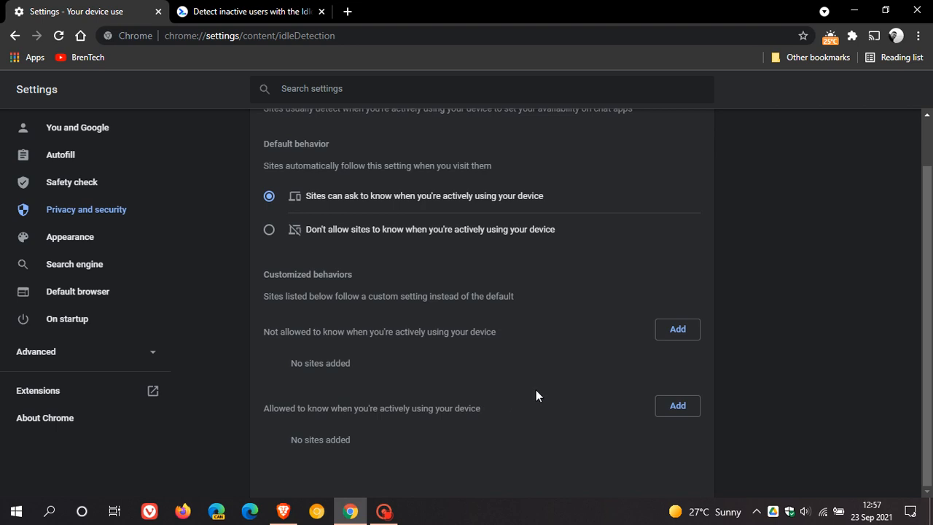
pyautogui.moveTo(520, 298)
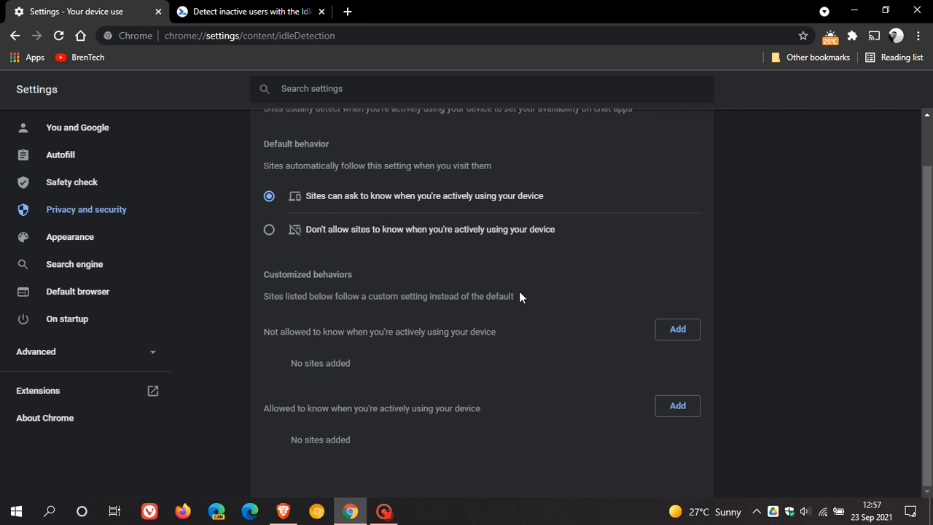
# Choose 'Don't allow sites to know when you're actively using your device'
pyautogui.click(268, 229)
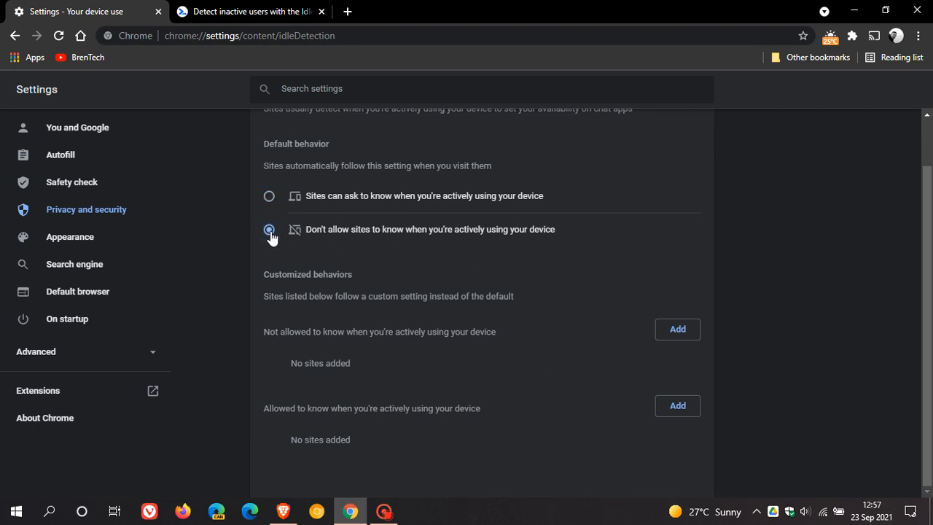
pyautogui.click(268, 229)
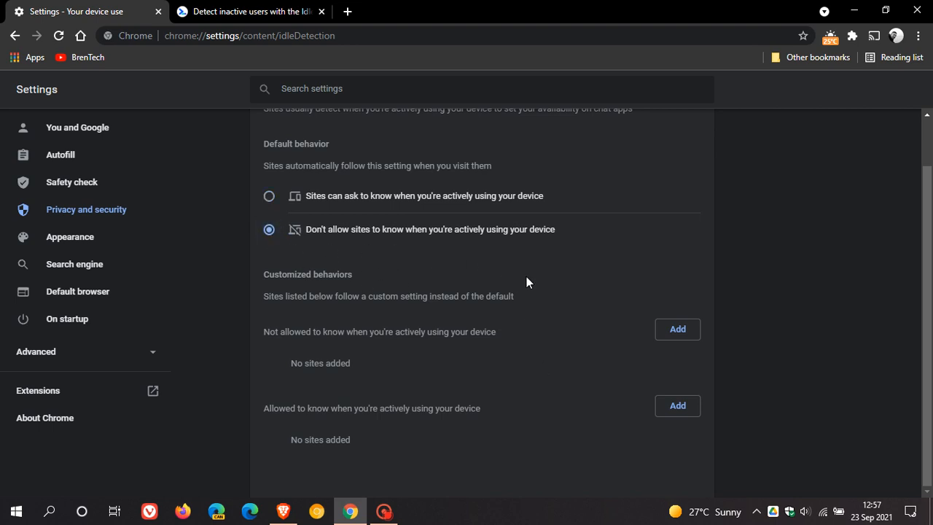
pyautogui.moveTo(487, 301)
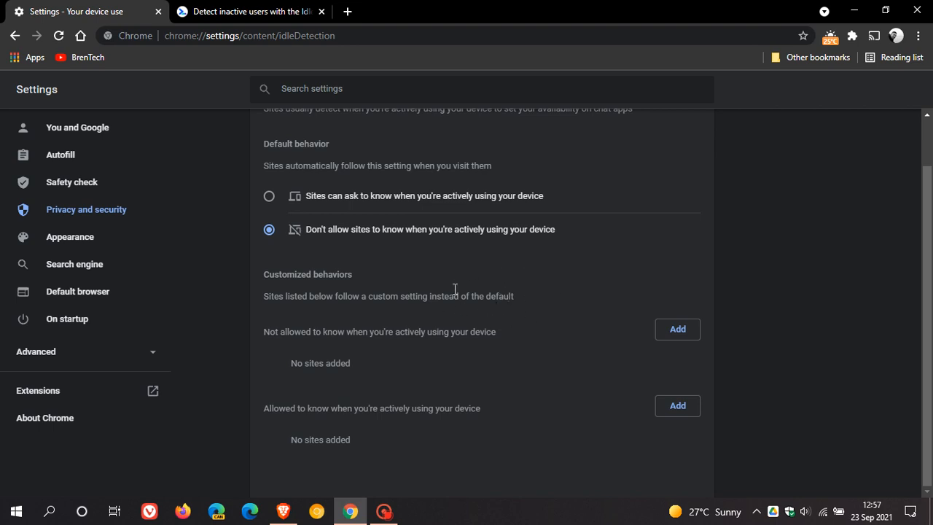
pyautogui.moveTo(466, 286)
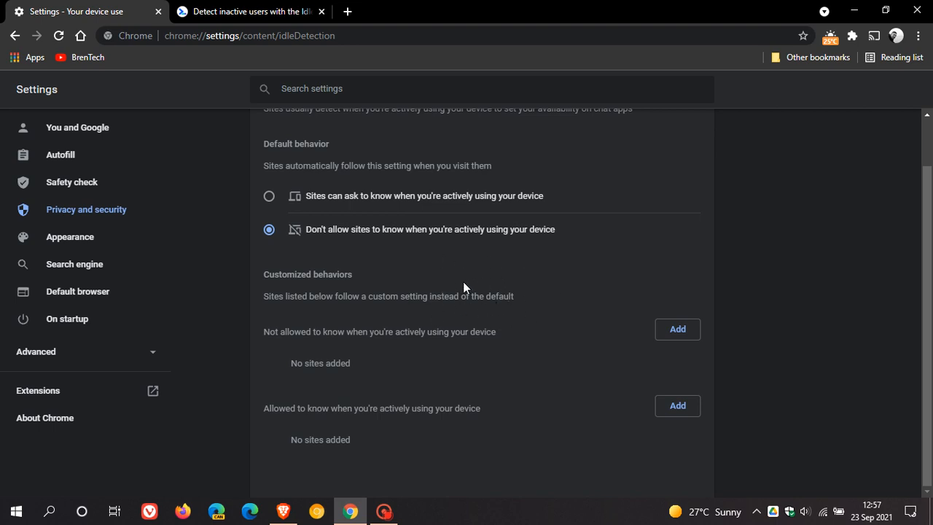
pyautogui.moveTo(396, 254)
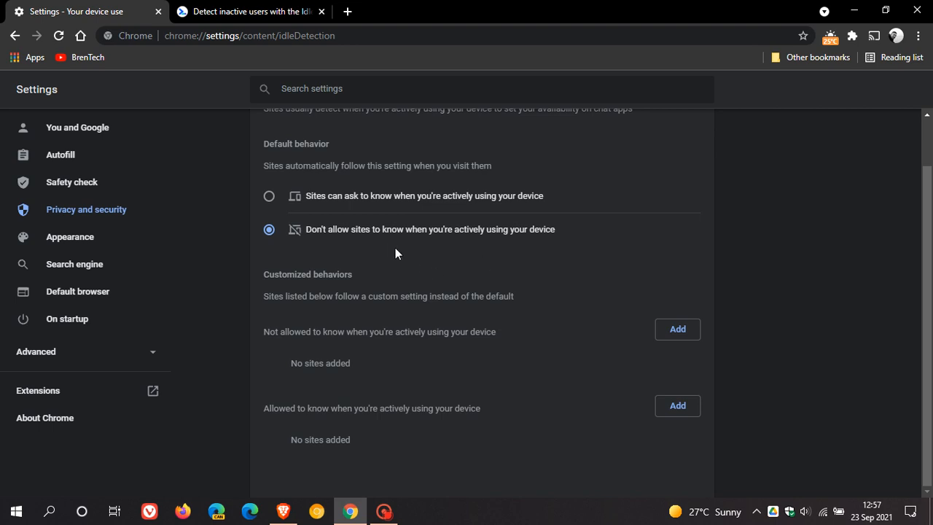
pyautogui.moveTo(569, 256)
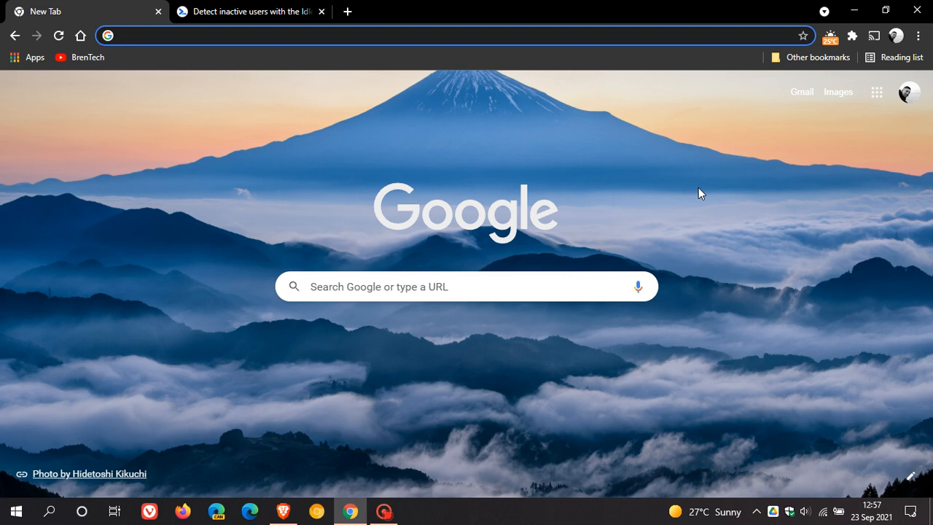
pyautogui.moveTo(738, 180)
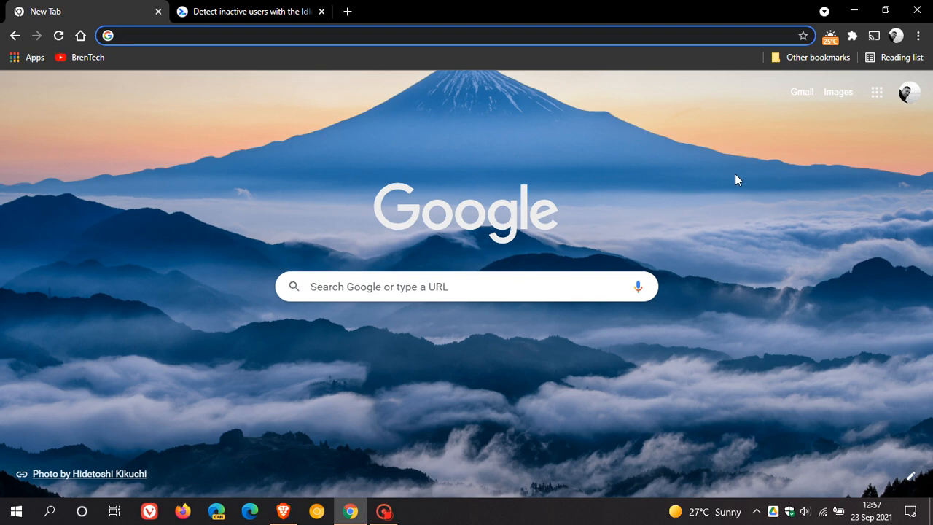